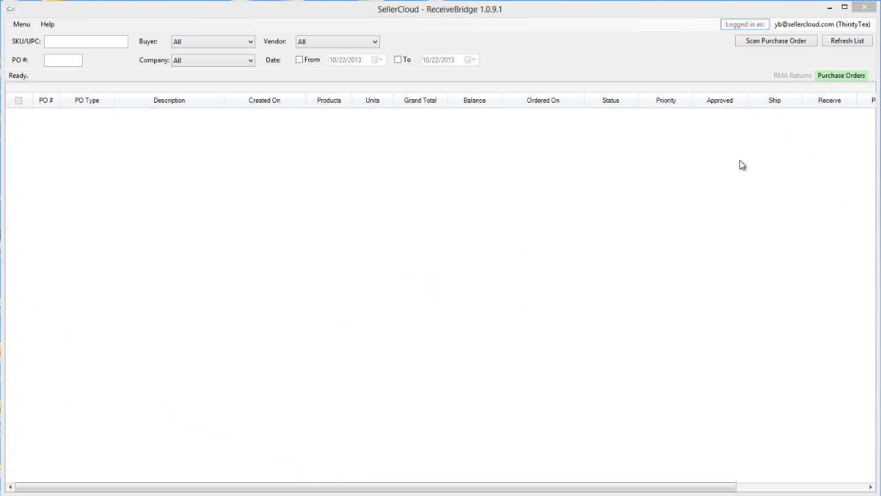
mouse_move(774, 100)
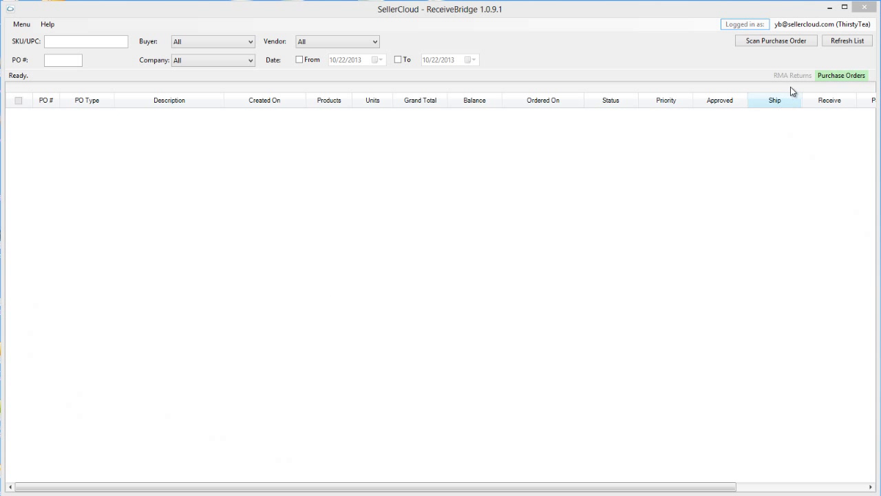
- Refresh the purchase order list and filter by PO # and SKU LIPTONTE
left_click(847, 40)
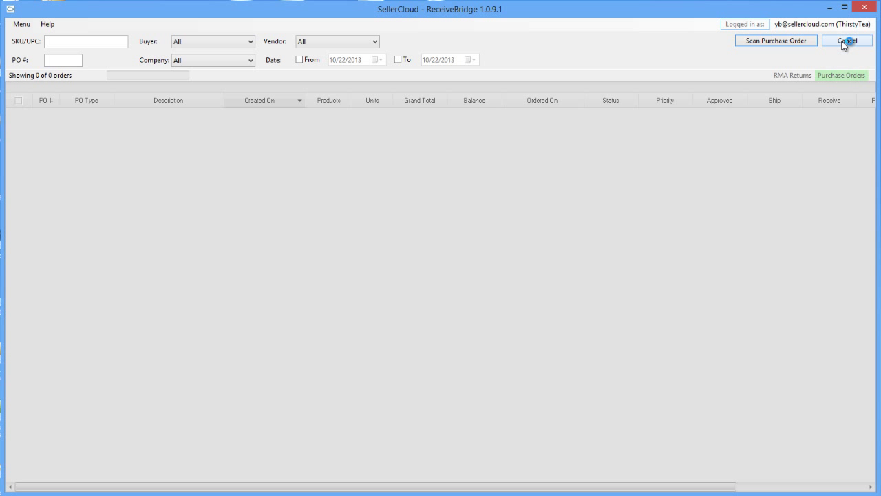
left_click(846, 40)
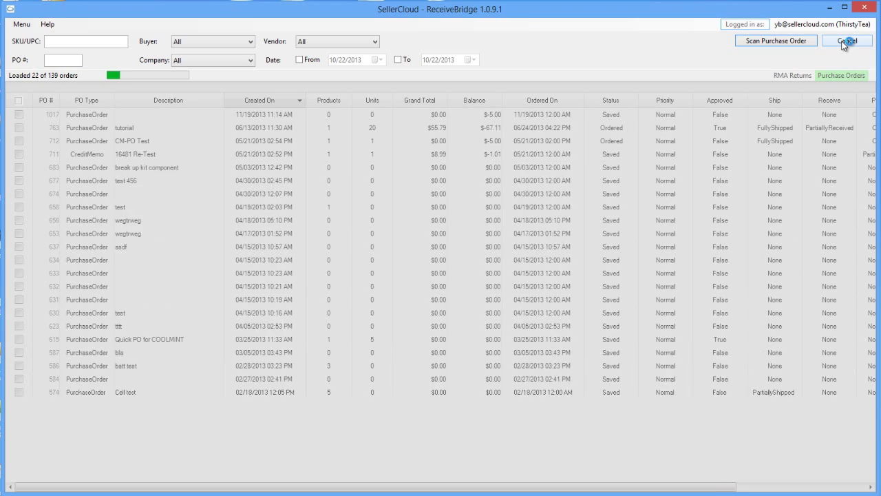
type("1")
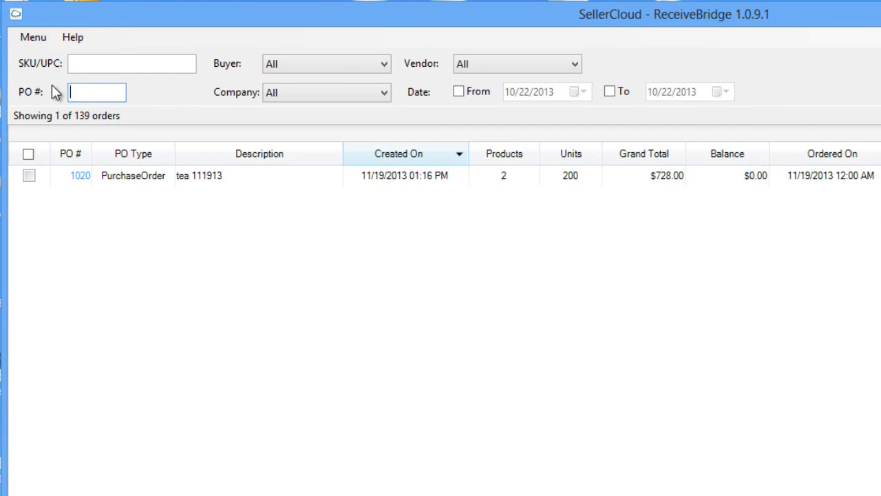
type("LIPTONTE")
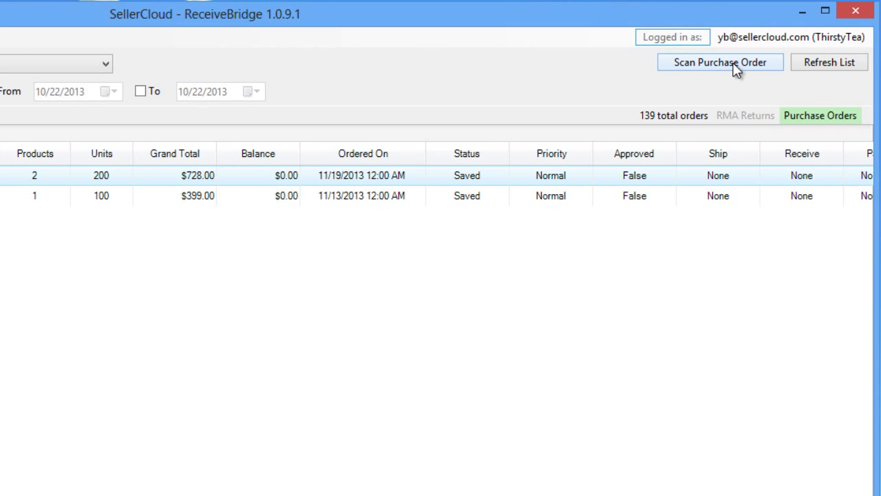
- Open the Scan Purchase Order window for PO number 1020
left_click(720, 62)
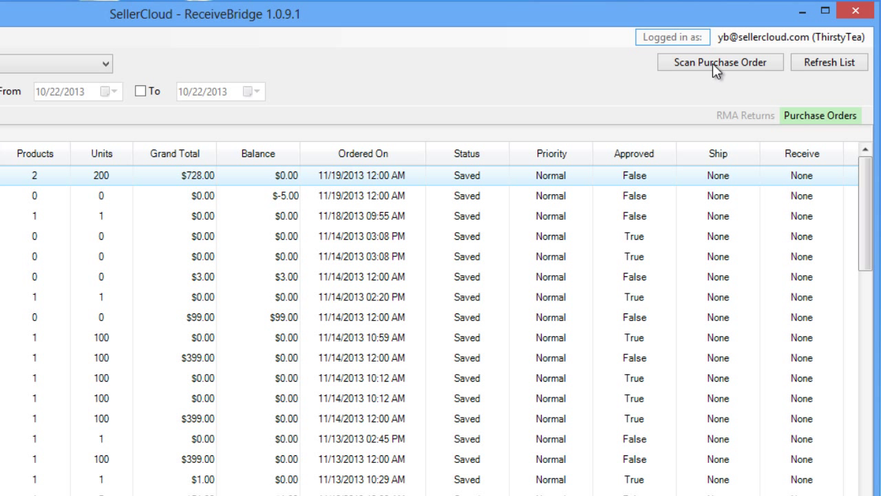
left_click(719, 62)
type("1020")
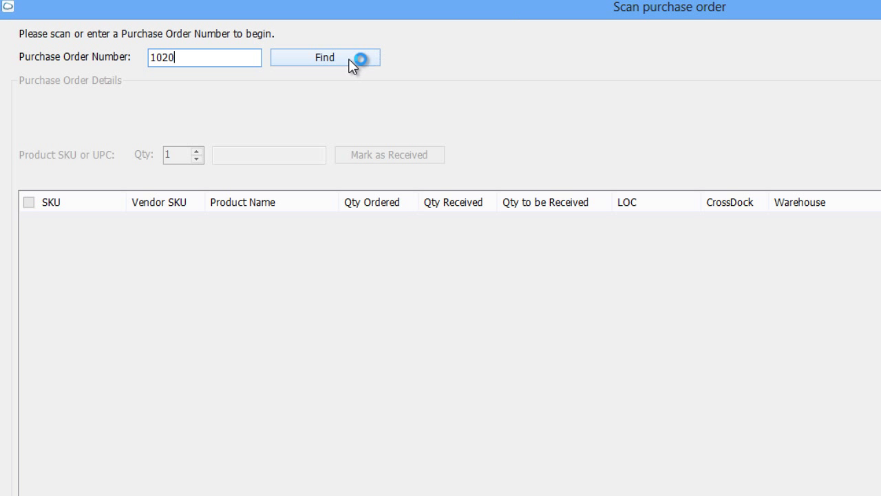
- Find PO 1020 and mark 100 units of LIPTONTE as received
left_click(324, 57)
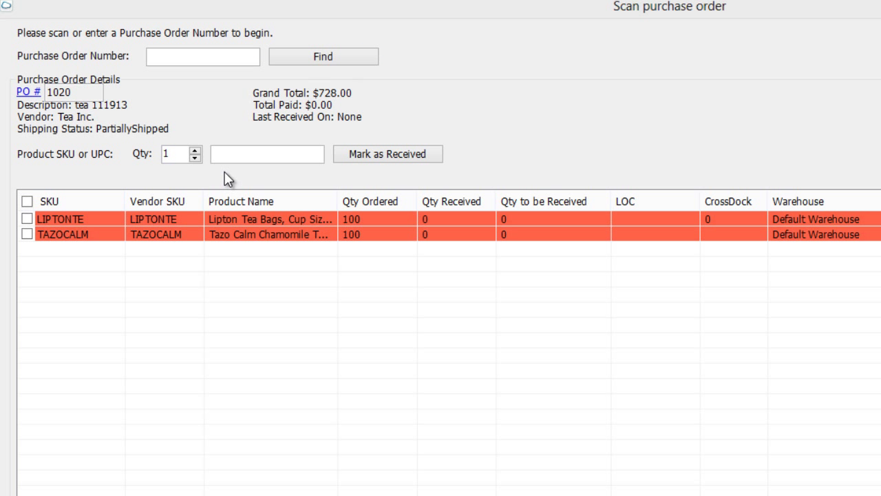
left_click(267, 154)
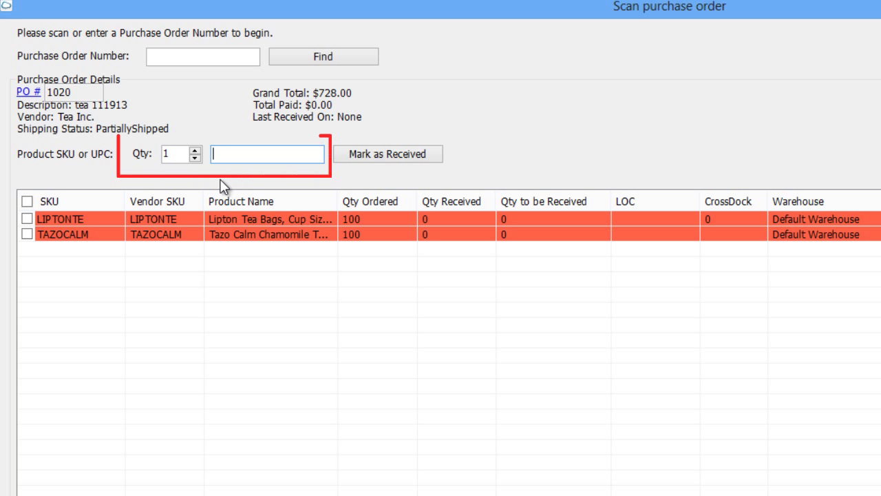
type("LIPTONTE")
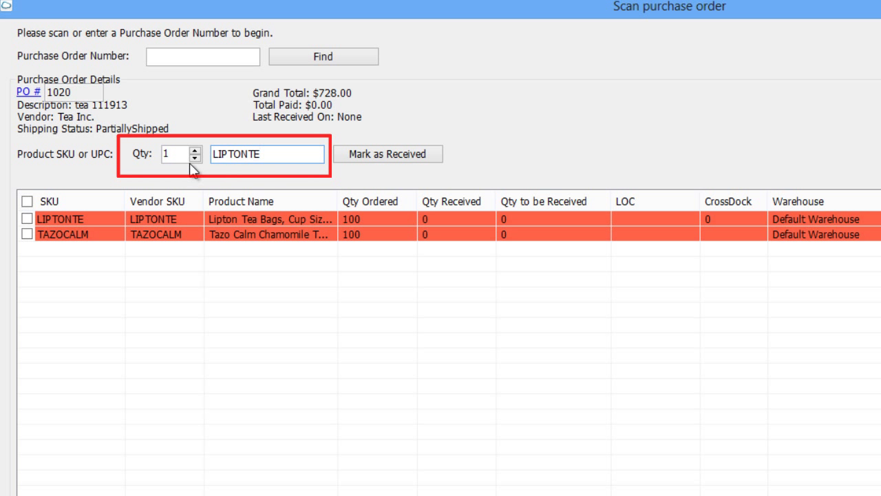
type("100")
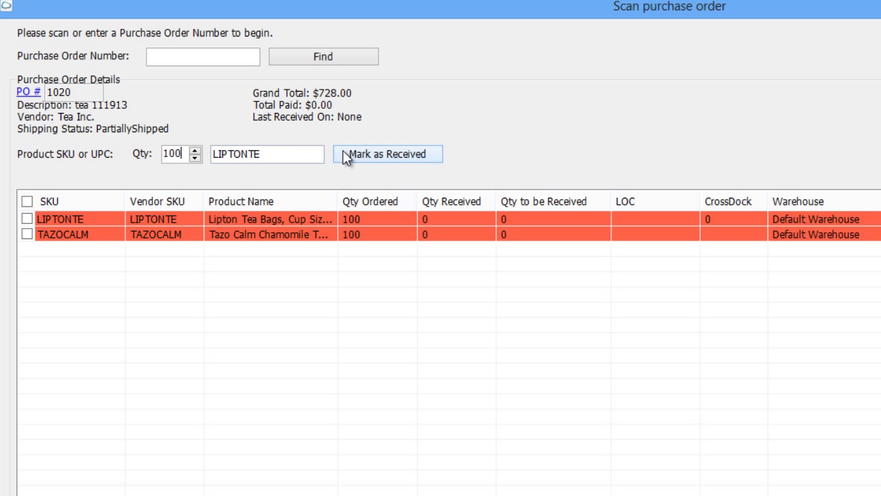
left_click(387, 153)
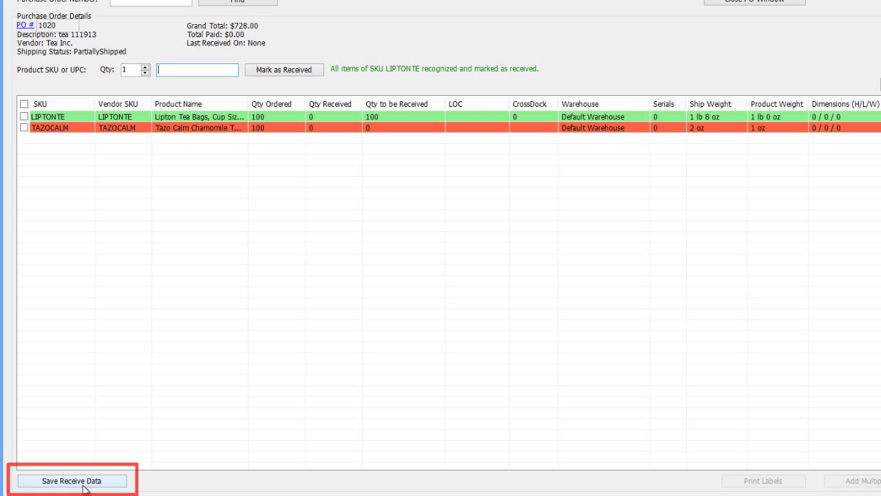
- Save PO 1020's receive data and confirm the success message
left_click(72, 480)
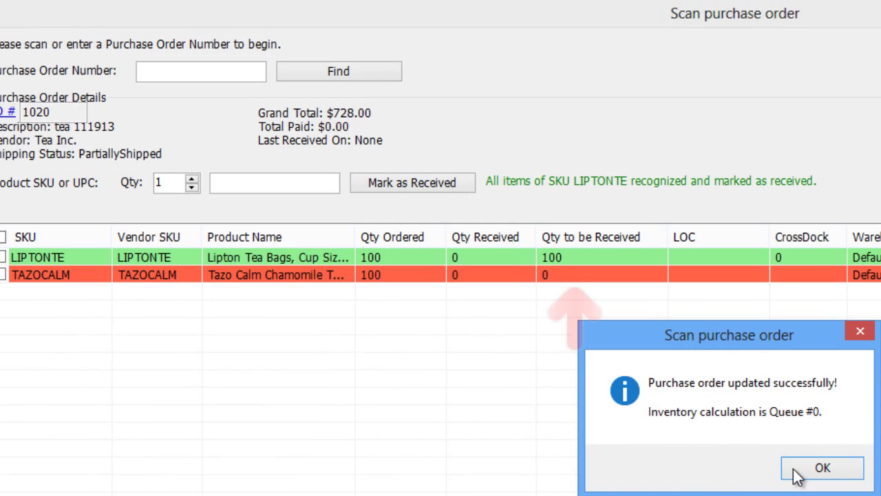
left_click(822, 468)
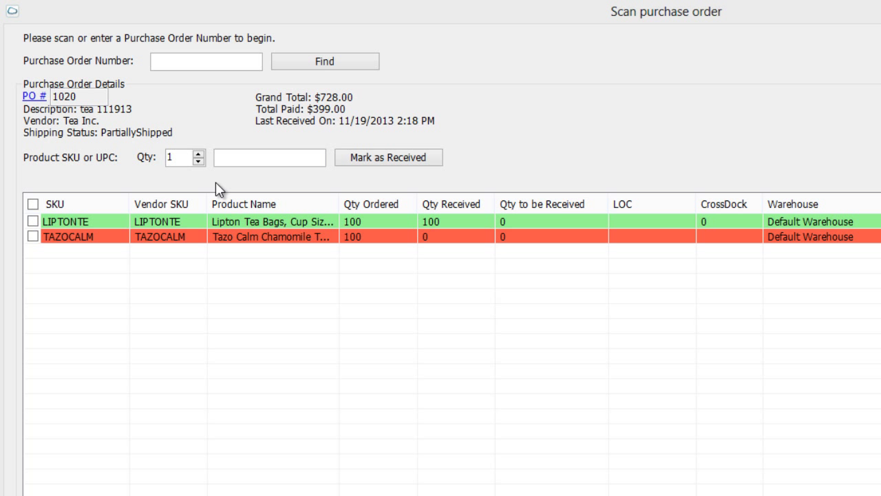
- Mark 50 units of TAZOCALM as received
type("TAZOCALM")
type("50")
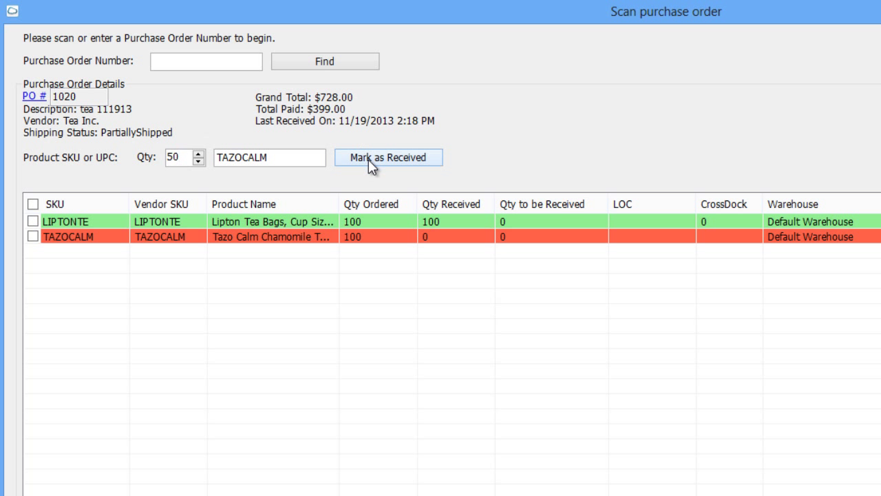
left_click(388, 157)
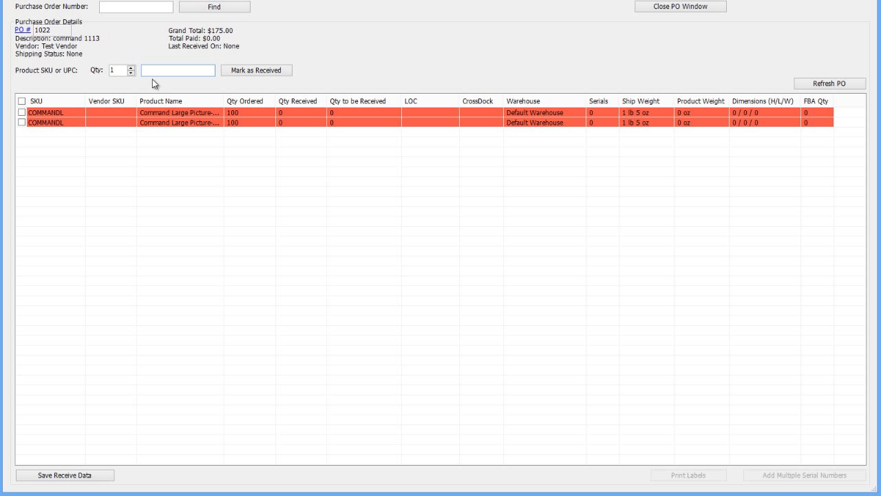
- Mark 100 units received on the first COMMANDL line
left_click(20, 113)
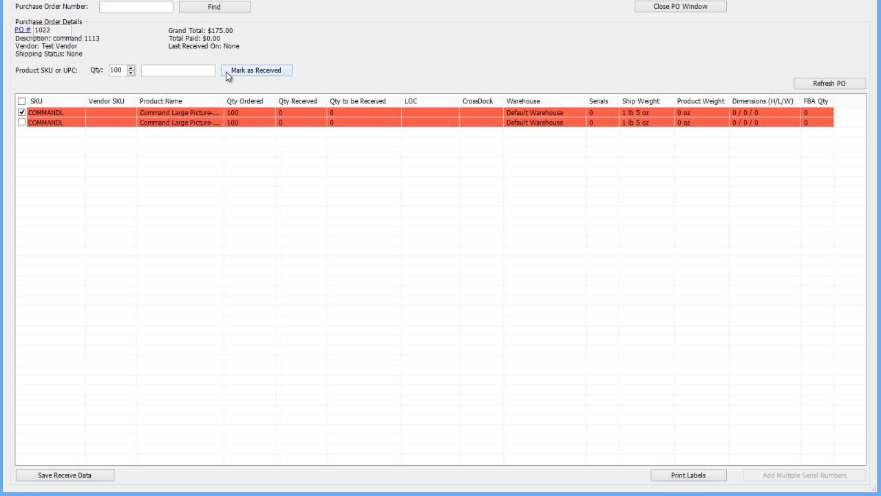
left_click(256, 70)
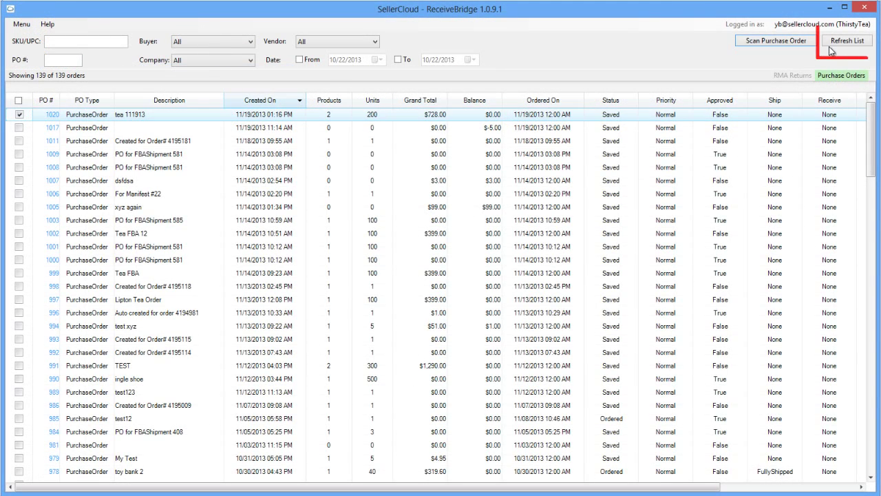
- Reload the purchase order list and ready the SKU field for PO 1021
left_click(847, 40)
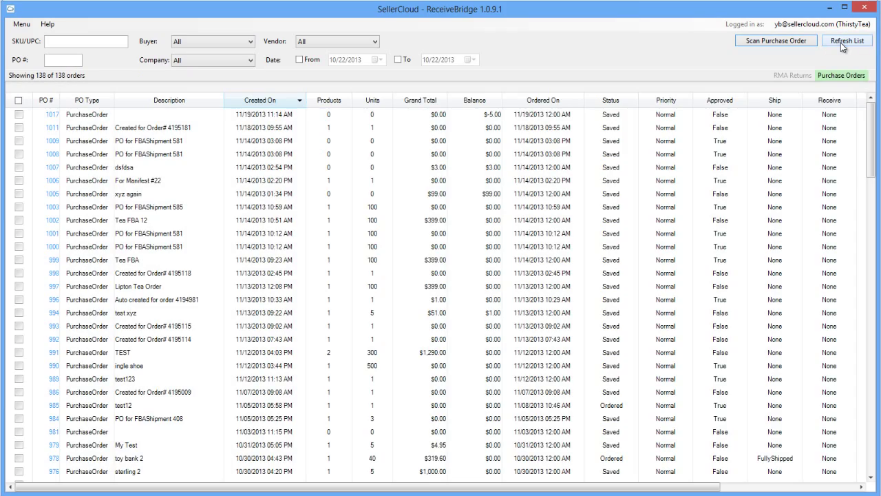
left_click(776, 40)
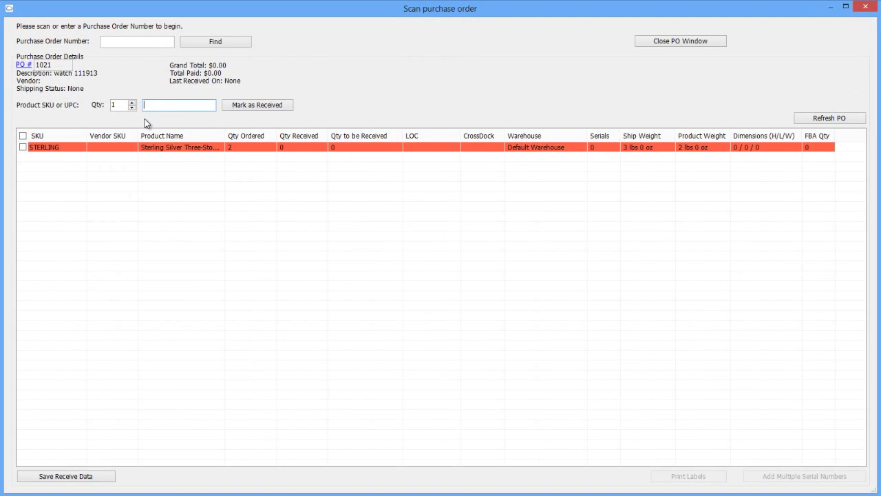
left_click(257, 104)
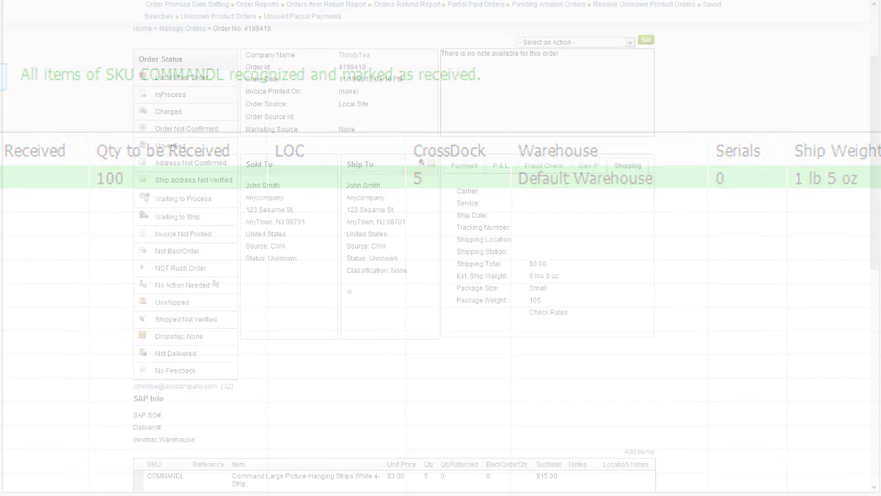
- Mark all 100 COMMANDL units as received
scroll("down", 3)
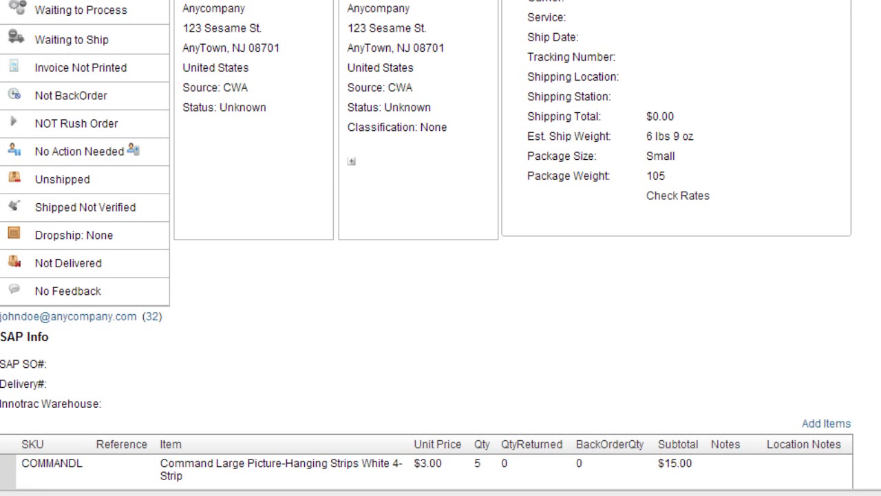
left_click(481, 457)
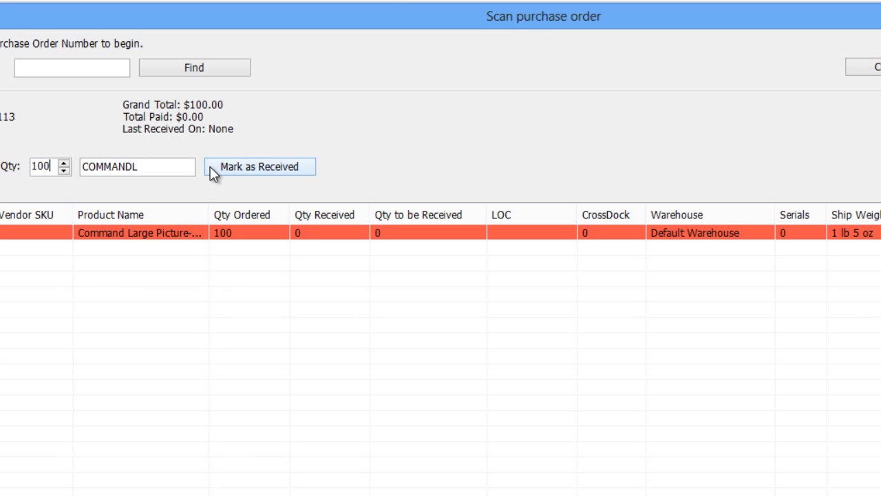
left_click(260, 165)
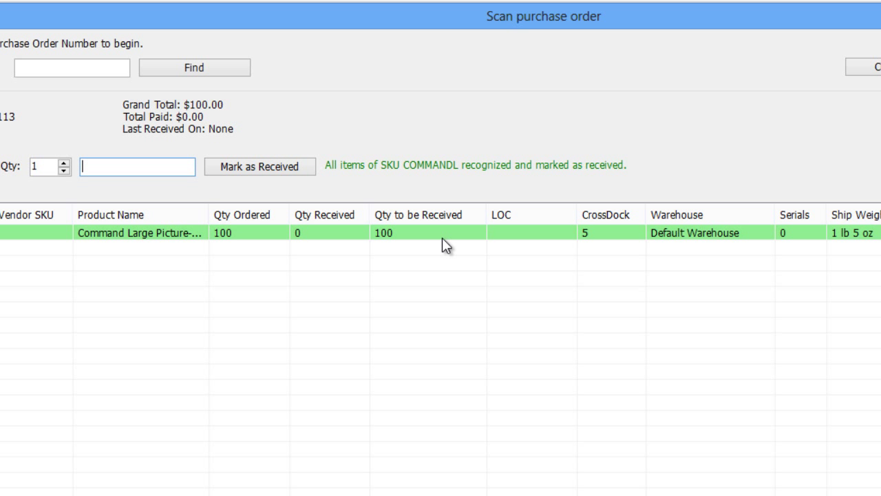
mouse_move(468, 248)
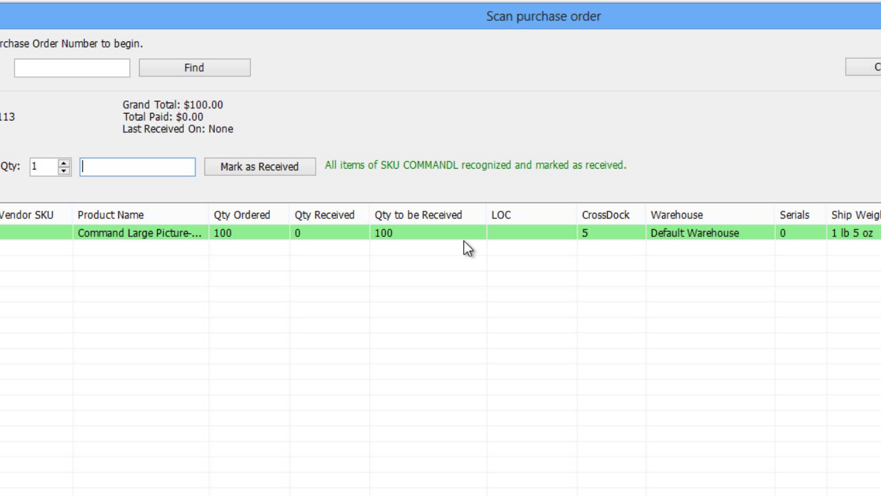
- Create a picklist from the received COMMANDL line
right_click(467, 233)
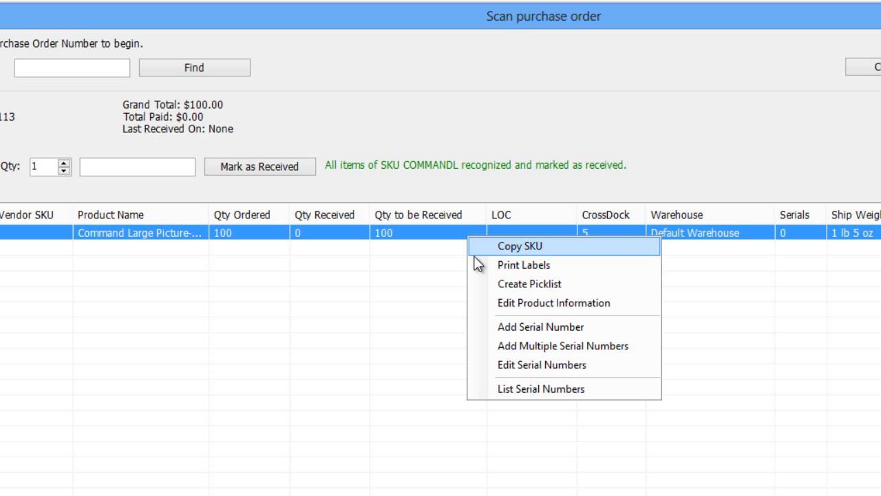
left_click(529, 283)
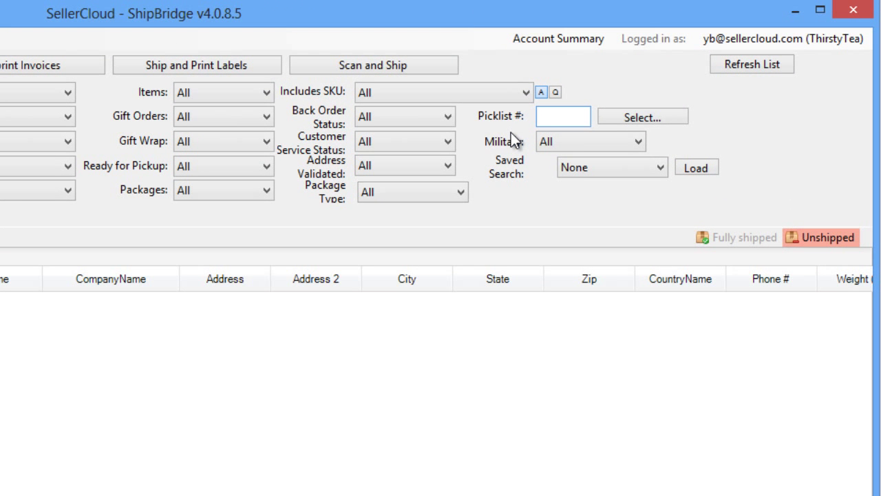
- Filter the ShipBridge order list to picklist 1533
left_click(562, 115)
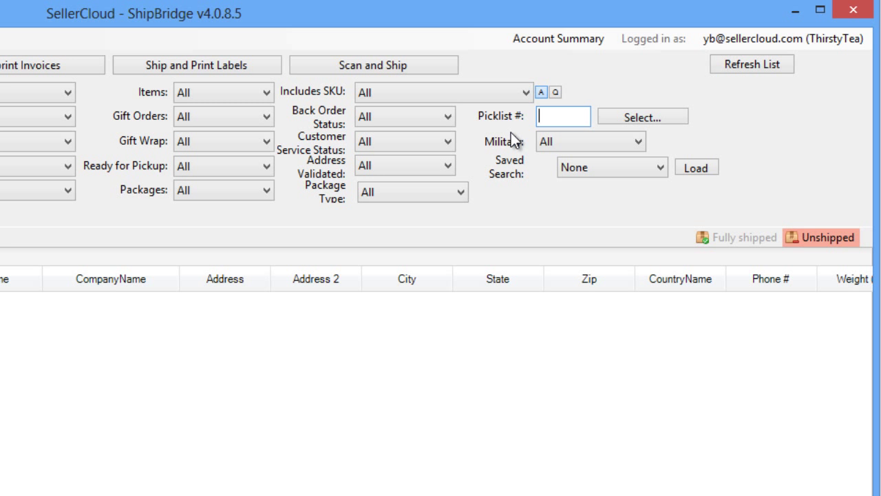
type("1533")
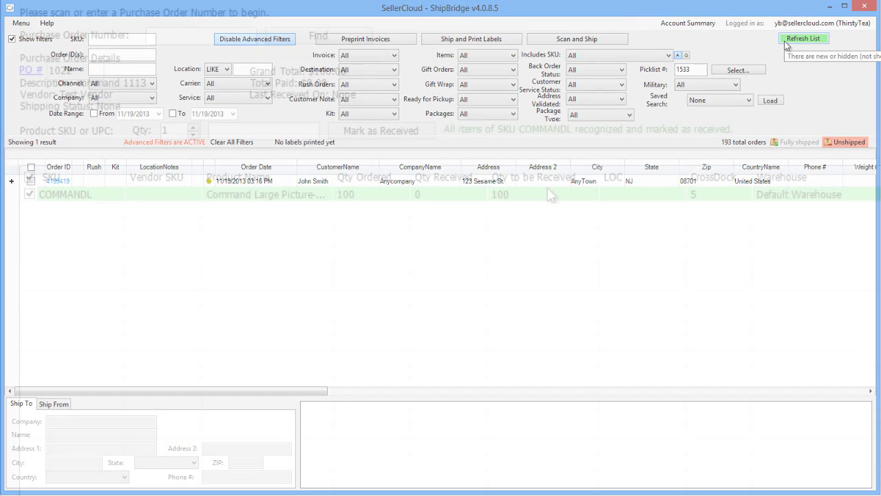
- Print 50 barcode labels for the COMMANDL line and download them as a PDF
right_click(544, 194)
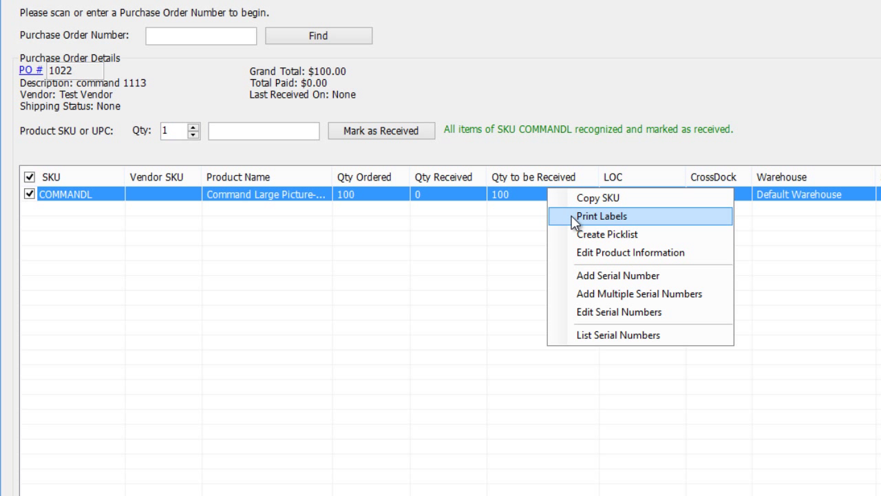
left_click(605, 216)
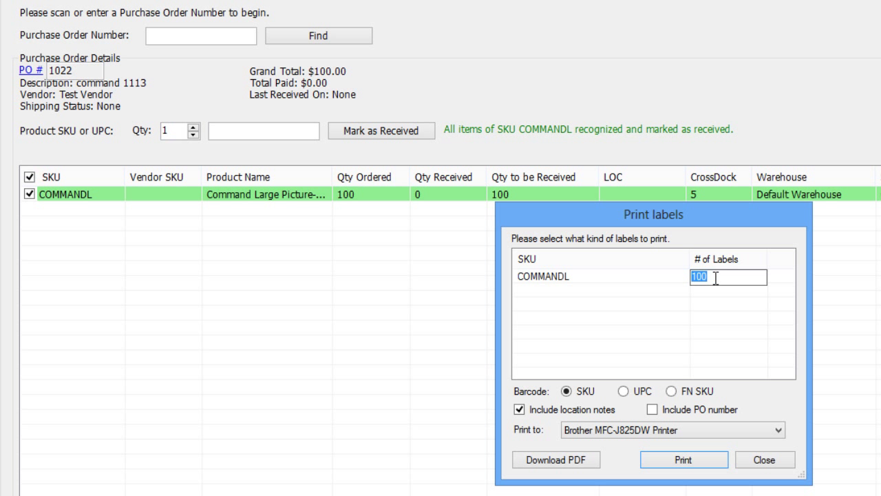
type("50")
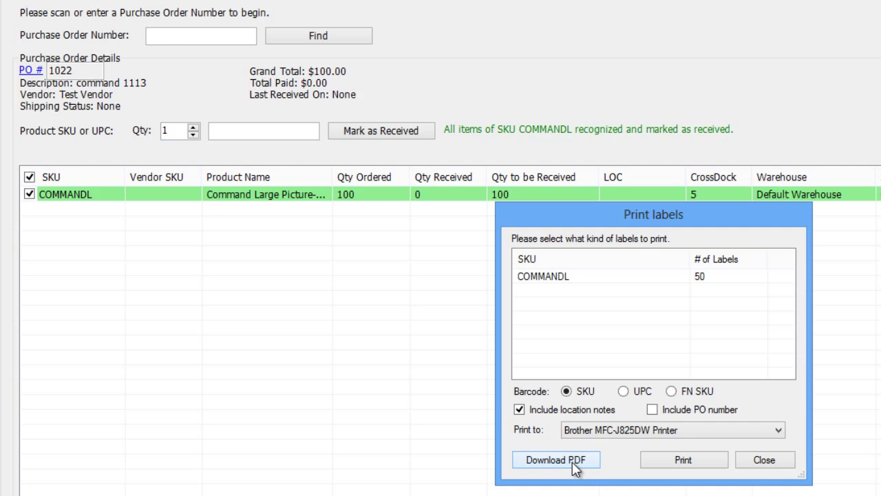
left_click(556, 459)
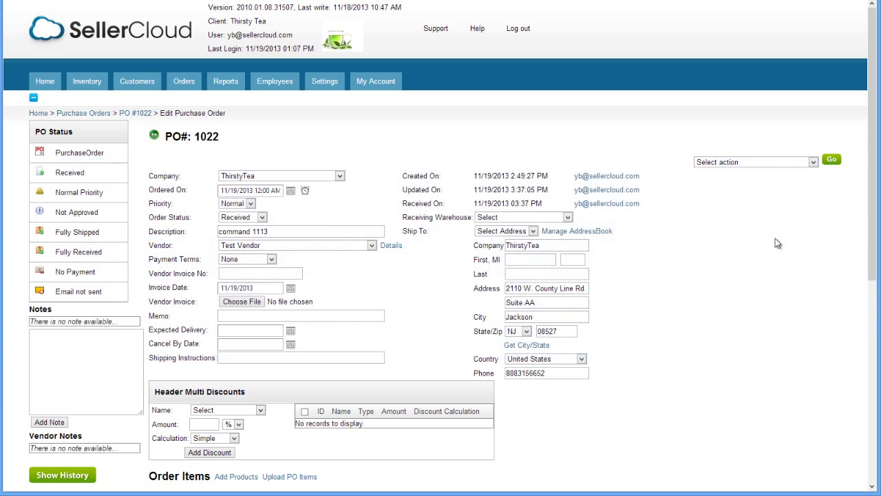
- Run Receive Shipment on PO 1022 and choose Edit Receiving for the 100 of 100 COMMANDL received
left_click(754, 161)
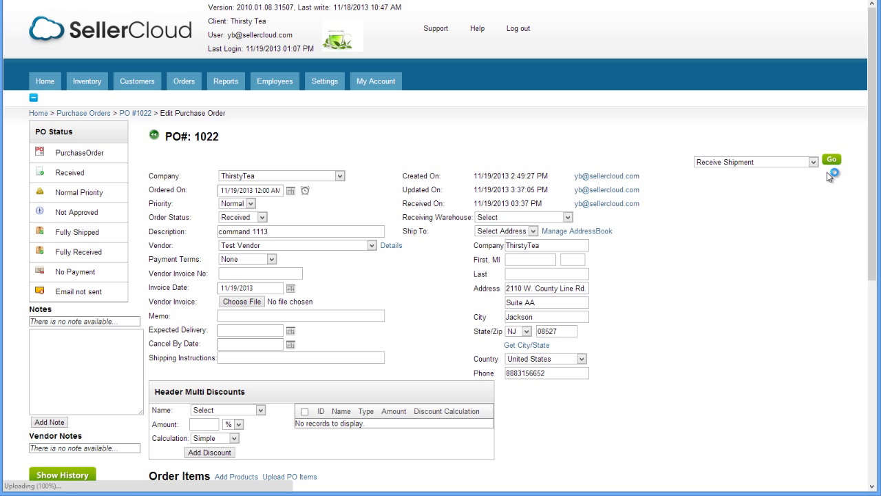
left_click(831, 158)
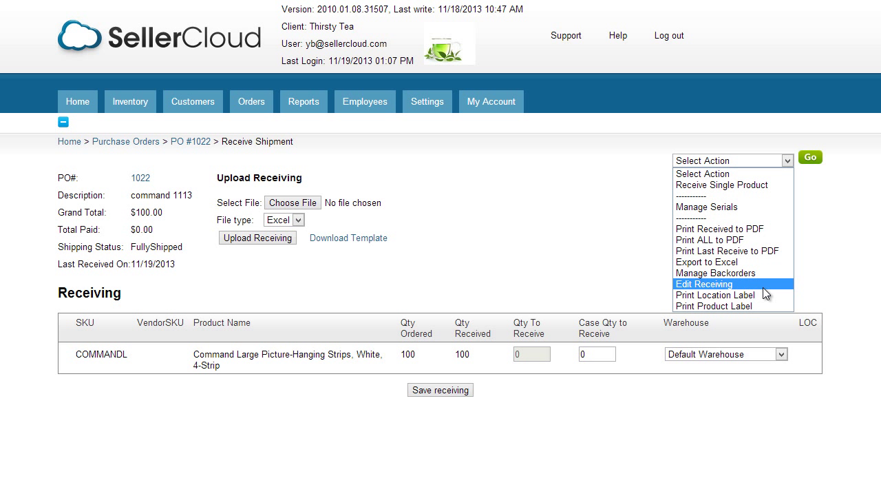
left_click(704, 284)
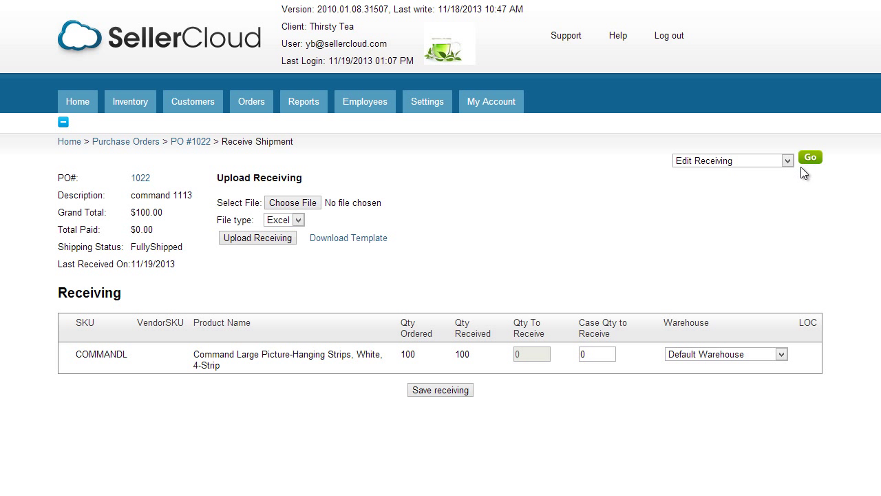
- Edit the receiving to Qty Received 0 and update, so PO 1022 shows Ordered, Not Received
left_click(809, 156)
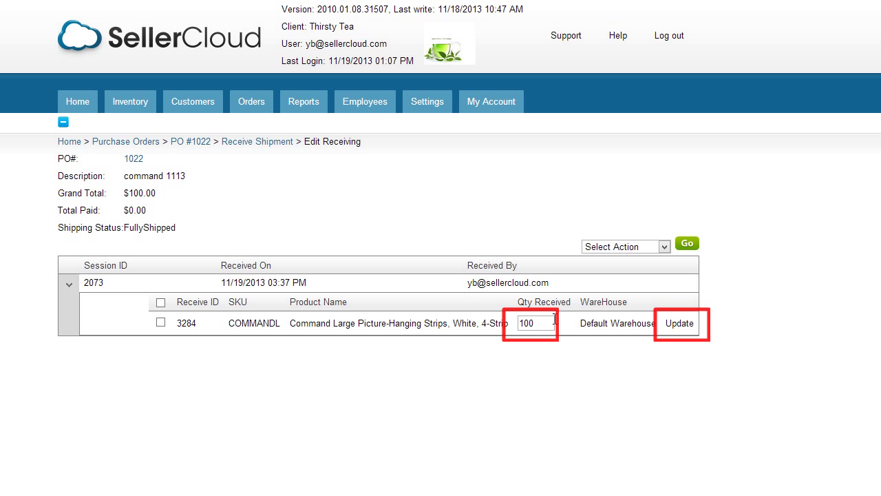
type("0")
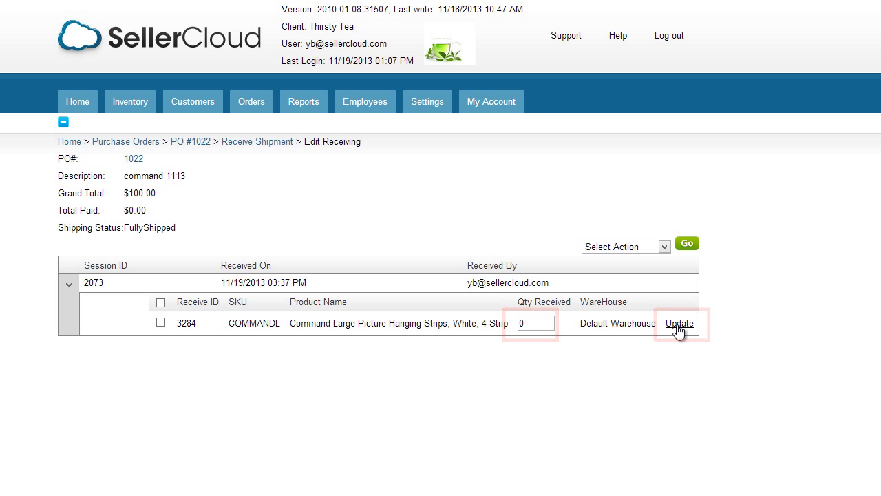
left_click(680, 323)
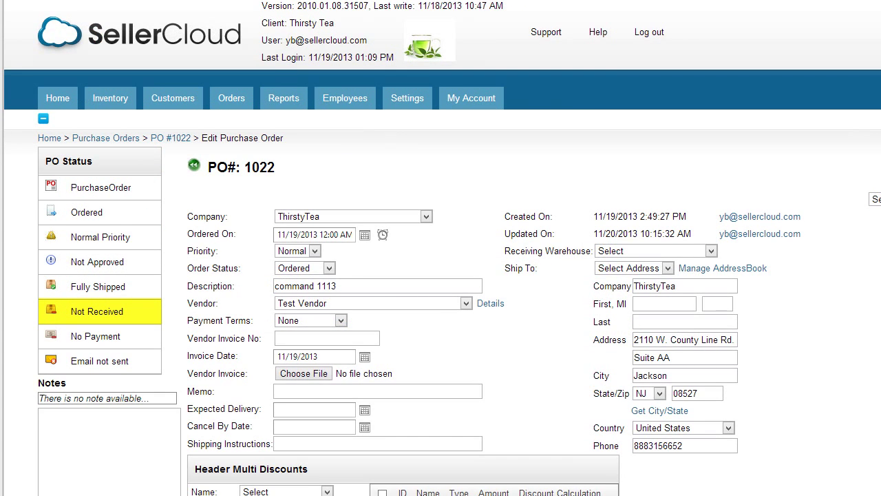